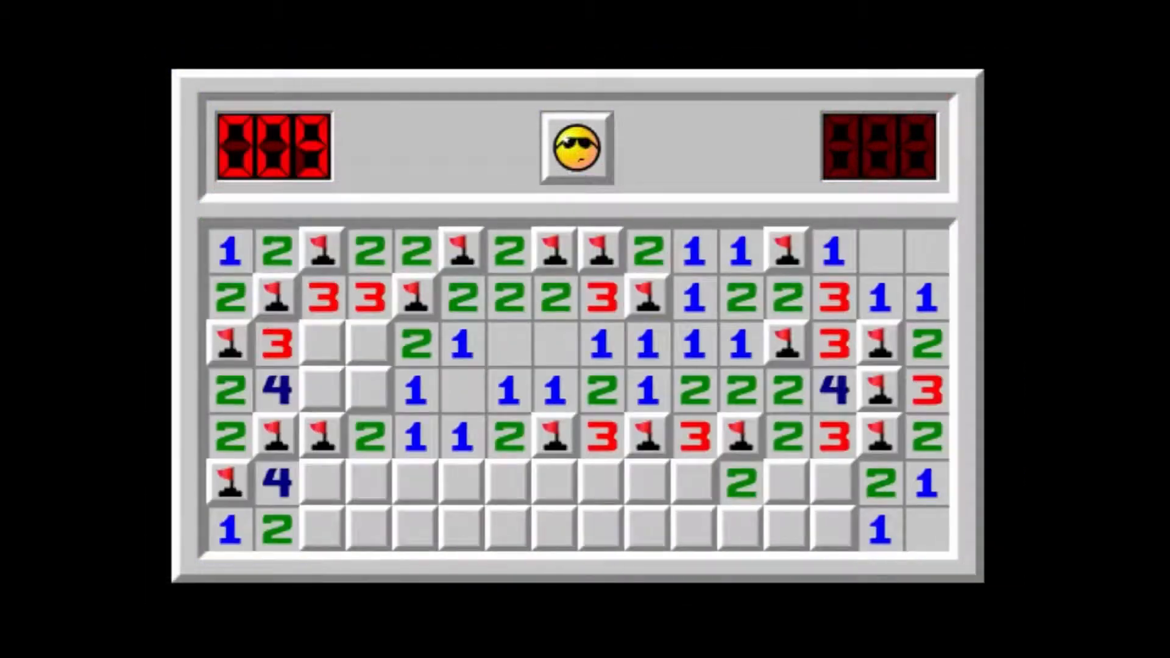
# - Load Koro's Ultimate Challenge board and open the top-left corner cells
pyautogui.click(575, 151)
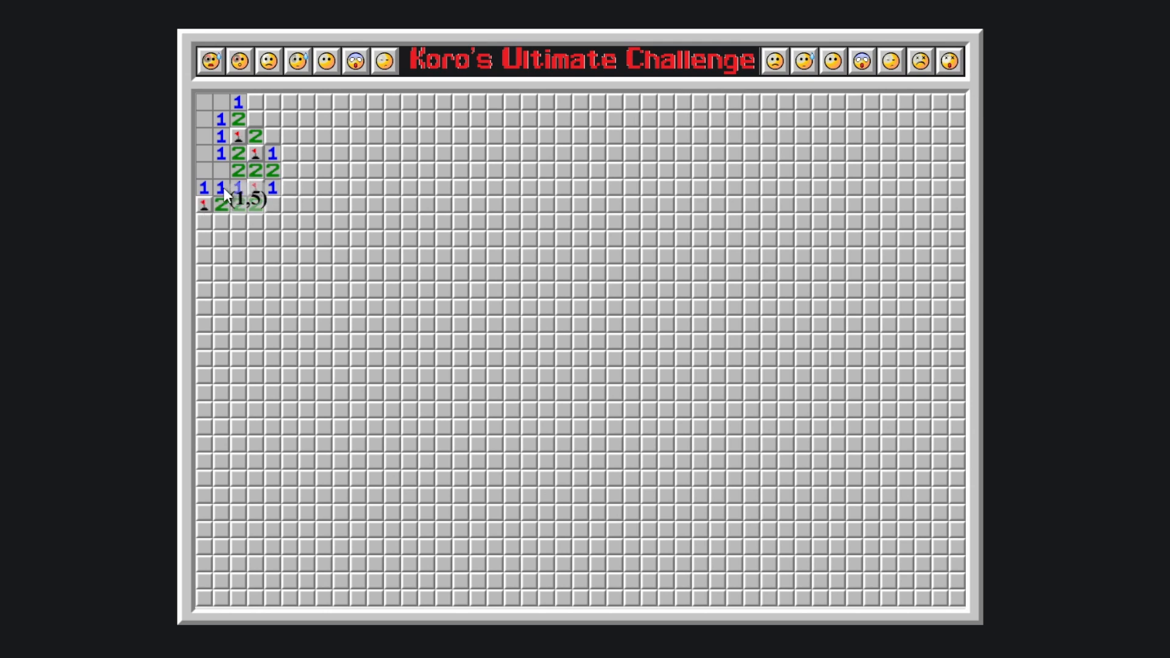
# - Clear safe cells rightward along the top rows and down the left edge
pyautogui.click(255, 120)
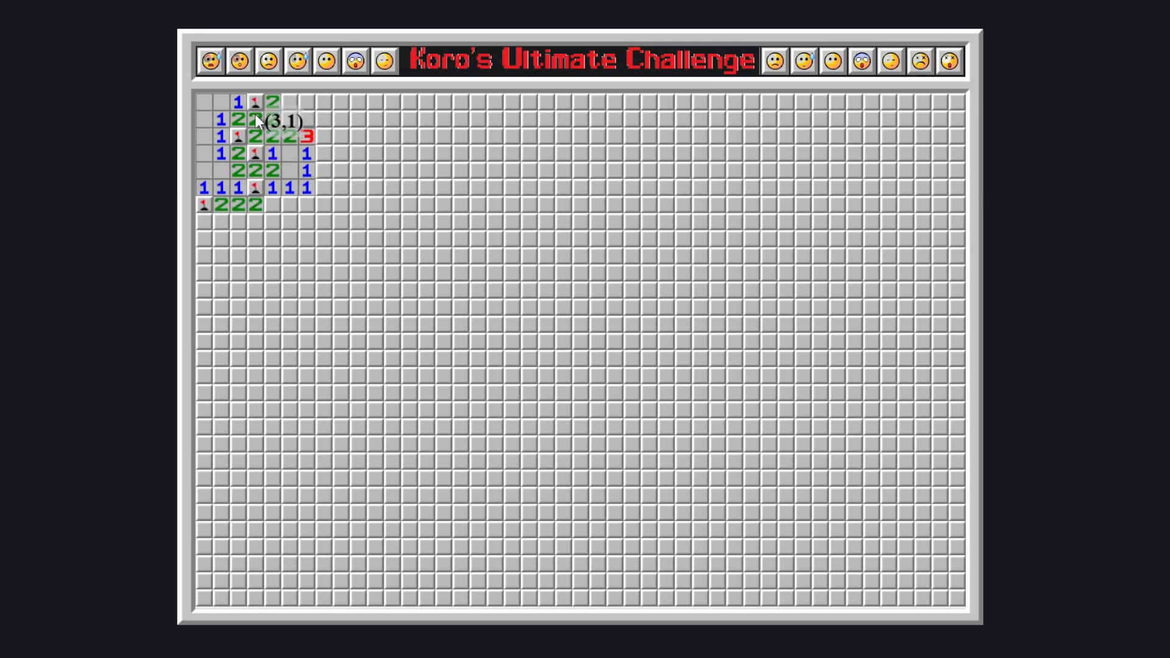
pyautogui.click(323, 102)
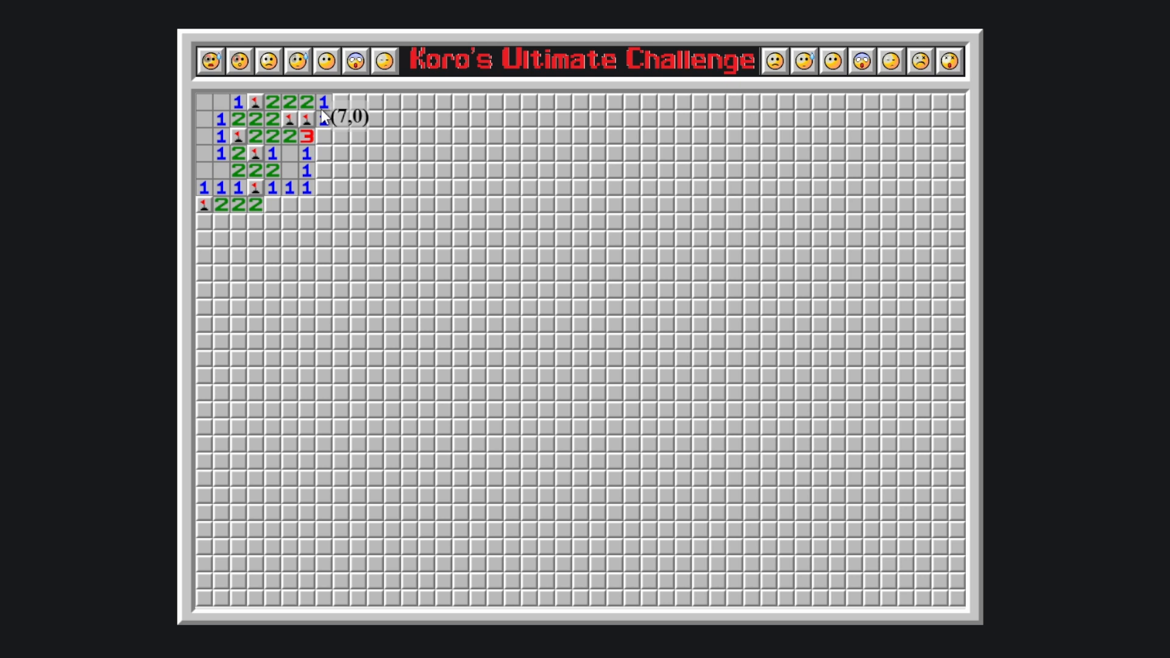
pyautogui.click(338, 153)
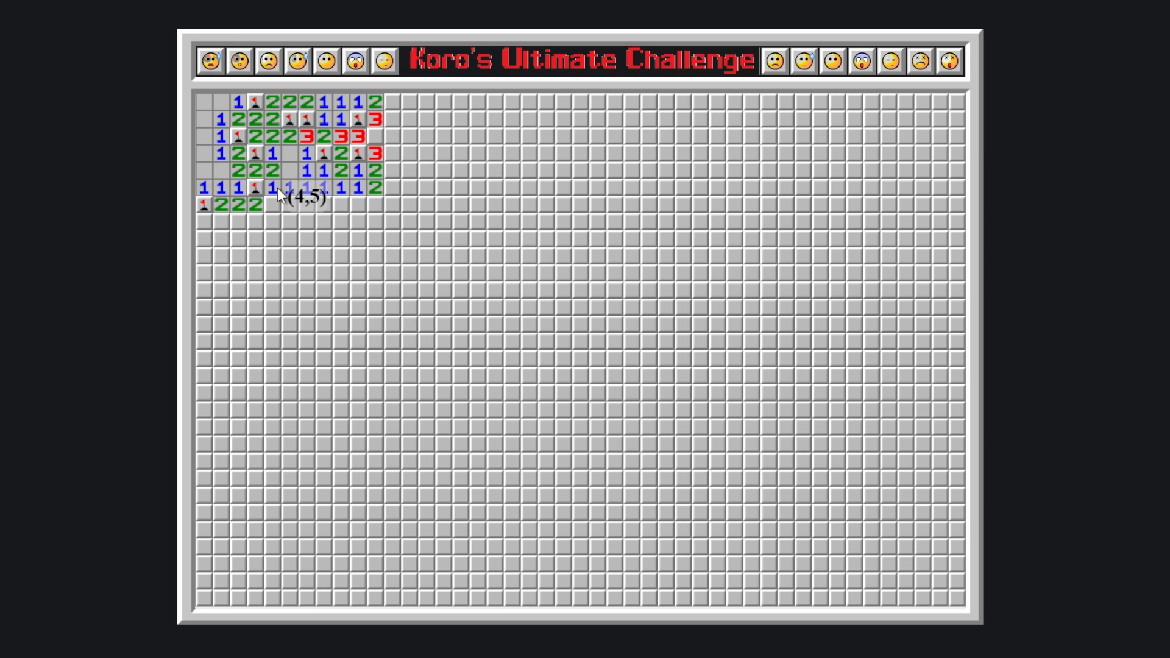
pyautogui.click(238, 238)
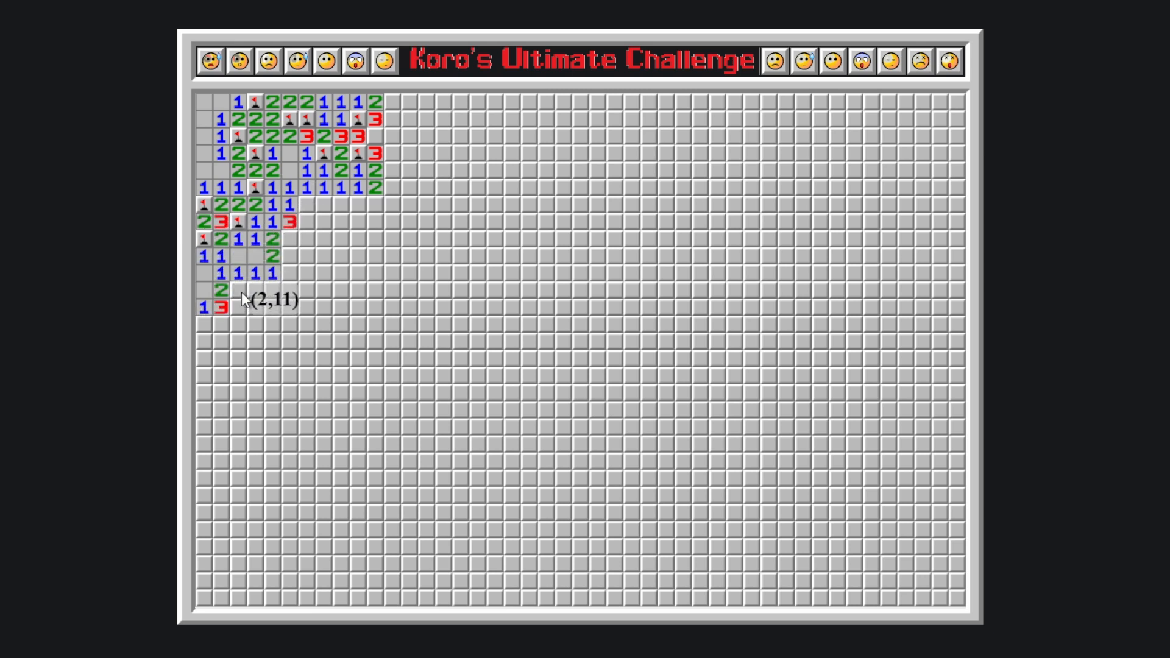
pyautogui.click(273, 288)
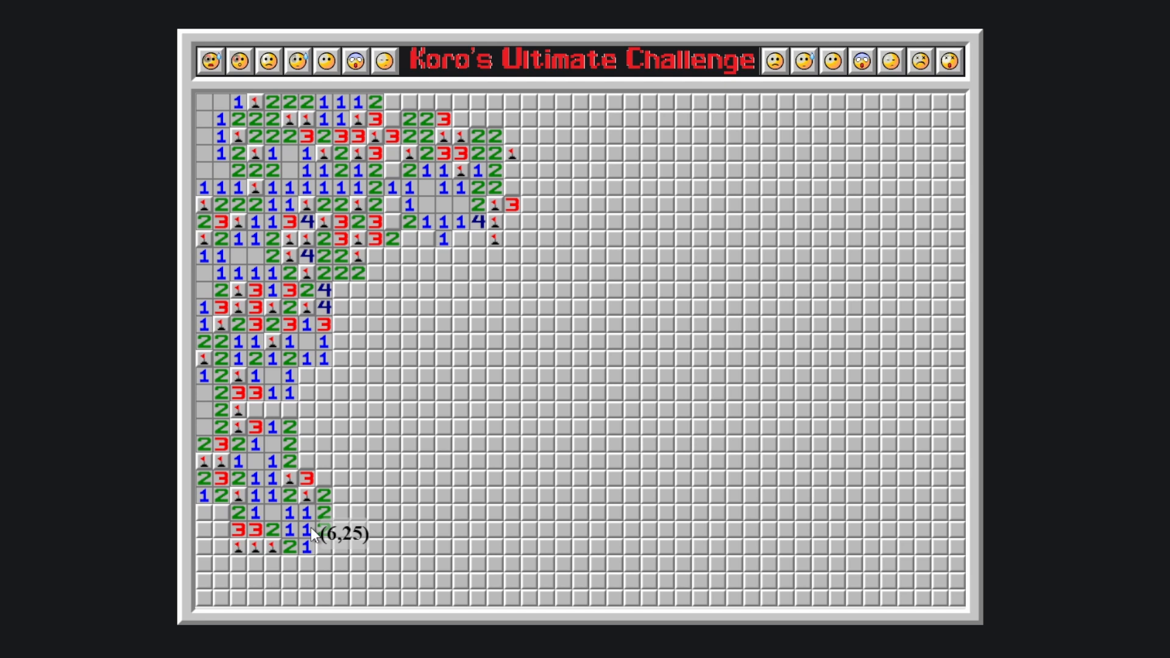
# - Clear safe cells near the bottom of the left strip, reaching the bottom row
pyautogui.click(287, 569)
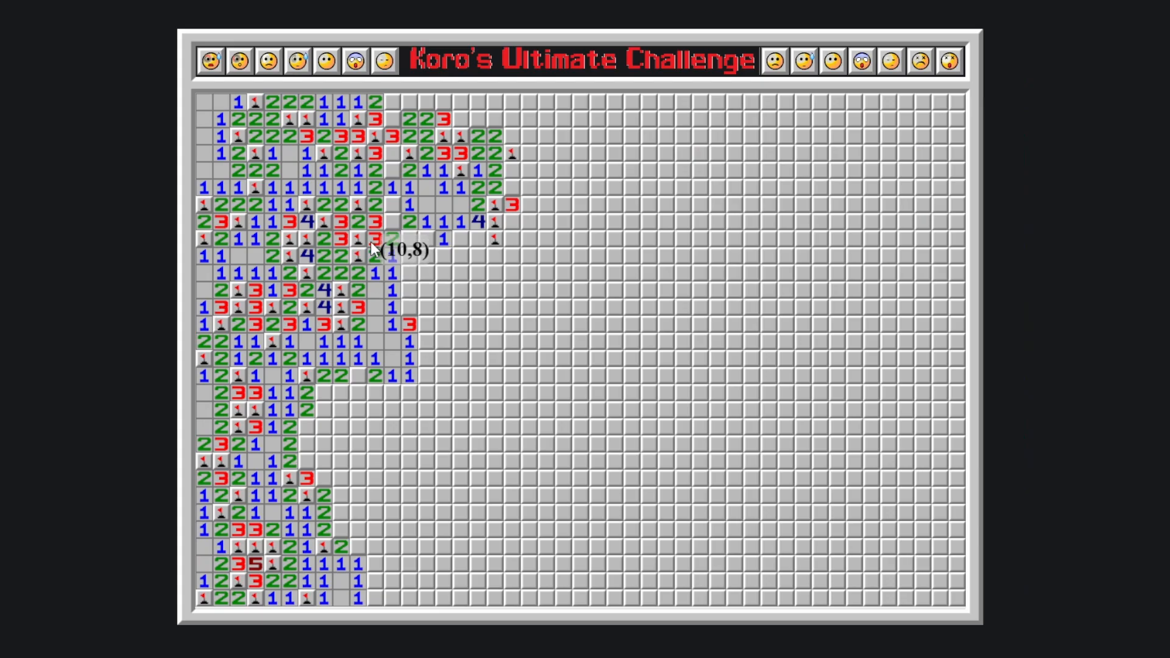
pyautogui.moveTo(386, 179)
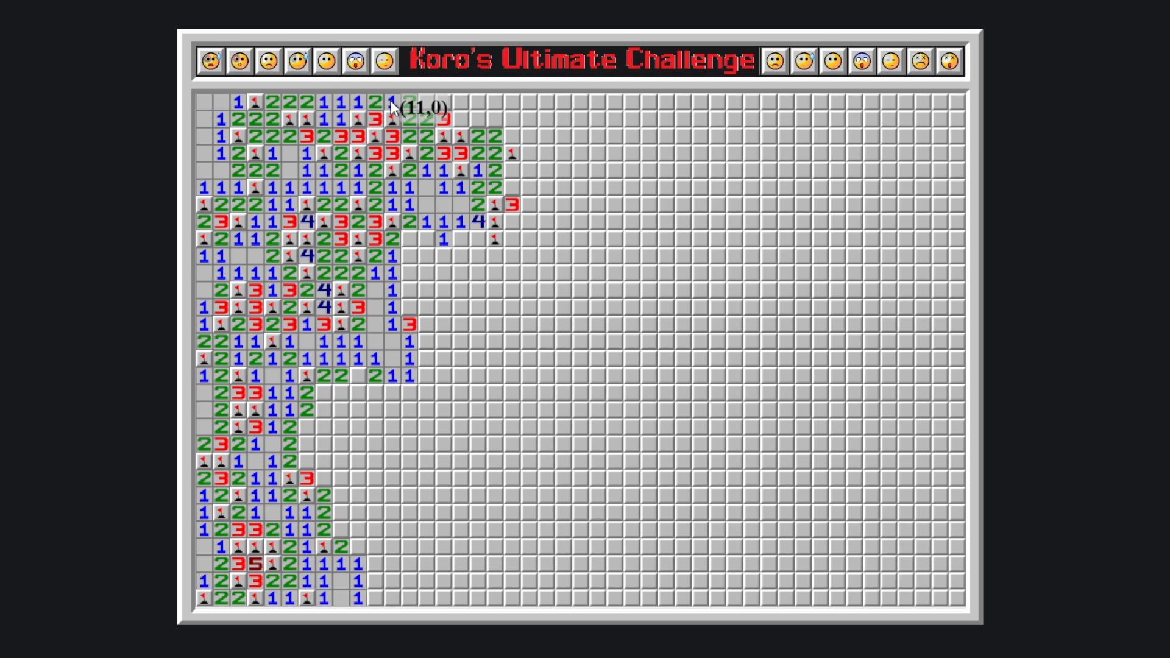
# - Open safe cells along the top three rows, pushing the cleared area rightward
pyautogui.click(484, 143)
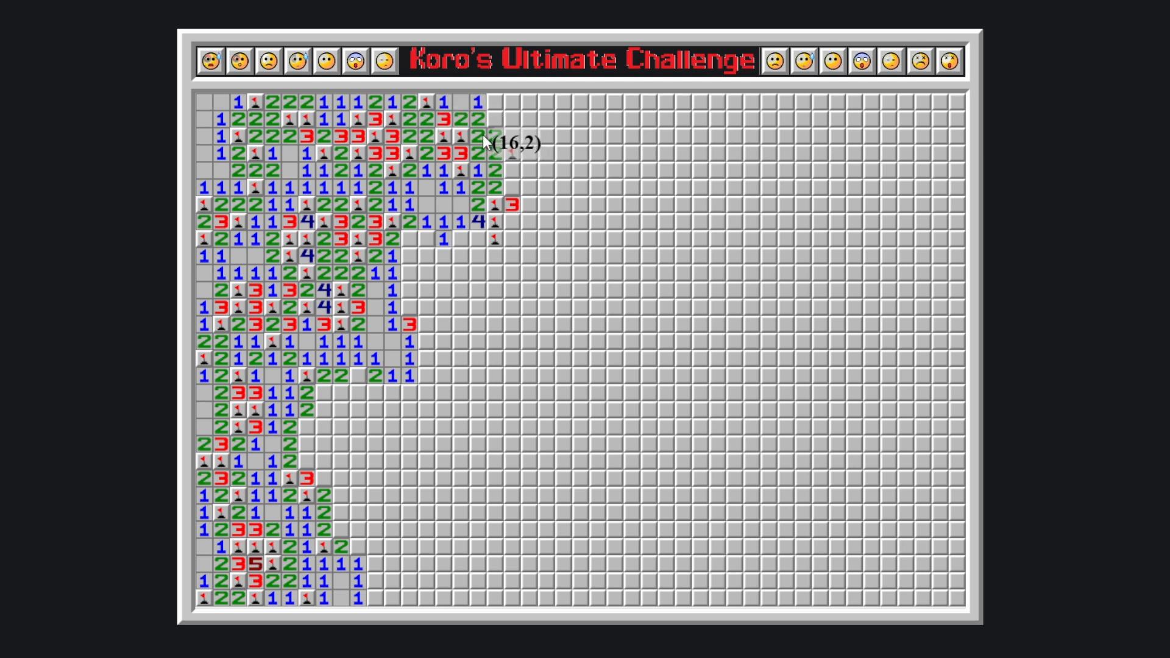
pyautogui.click(492, 143)
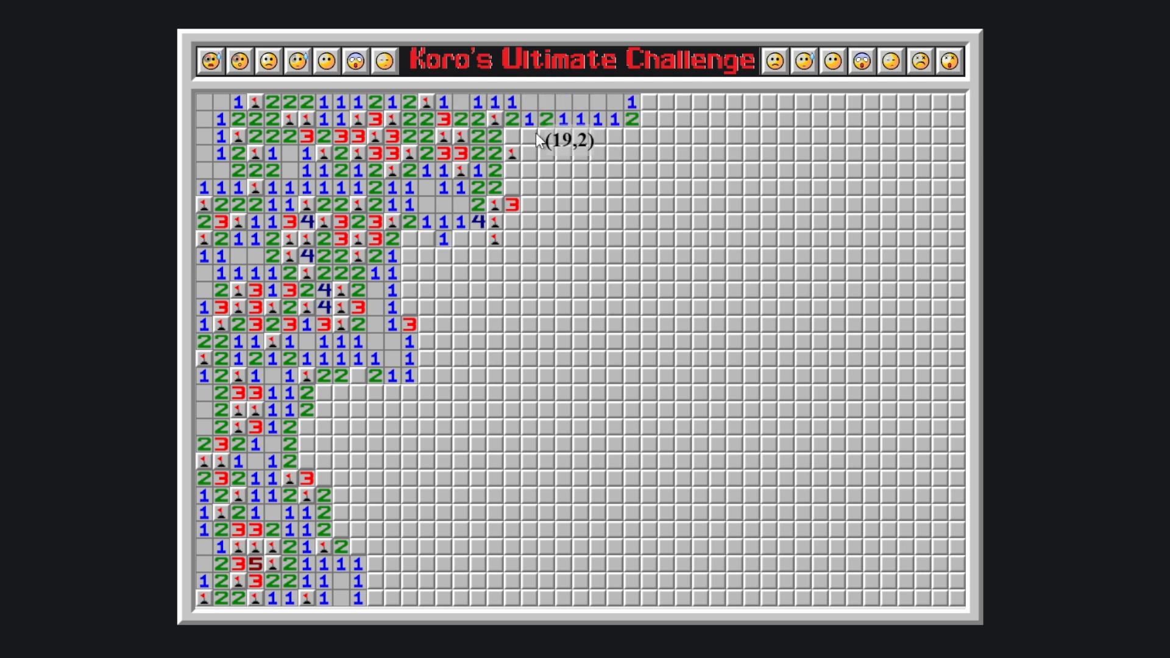
pyautogui.click(517, 163)
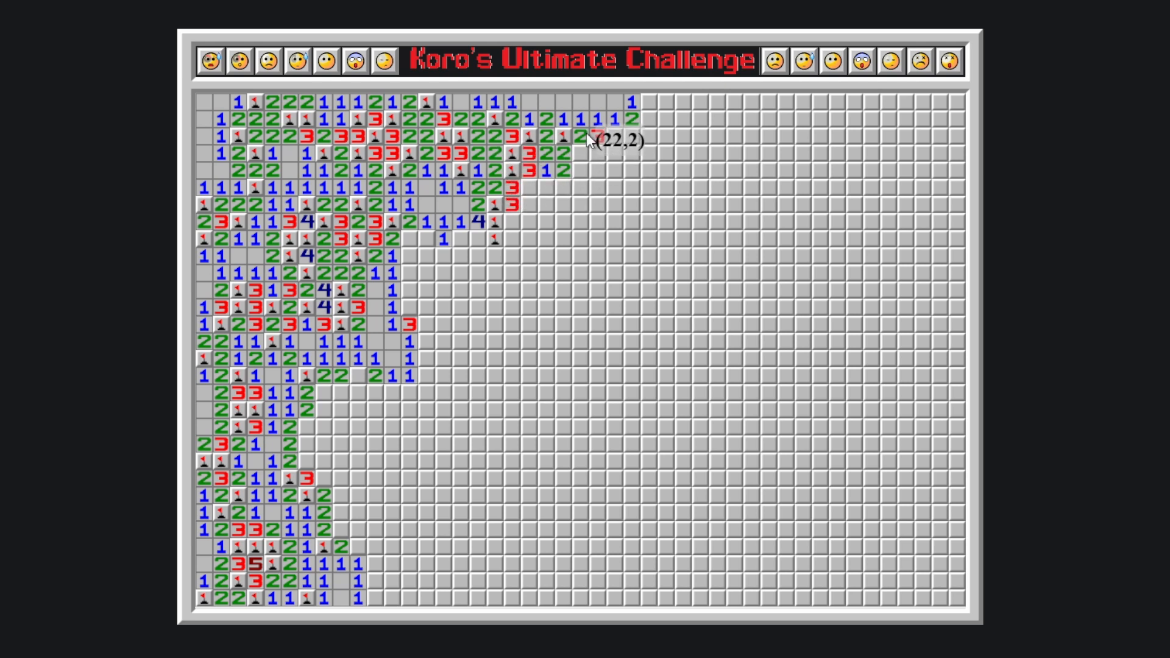
pyautogui.click(650, 107)
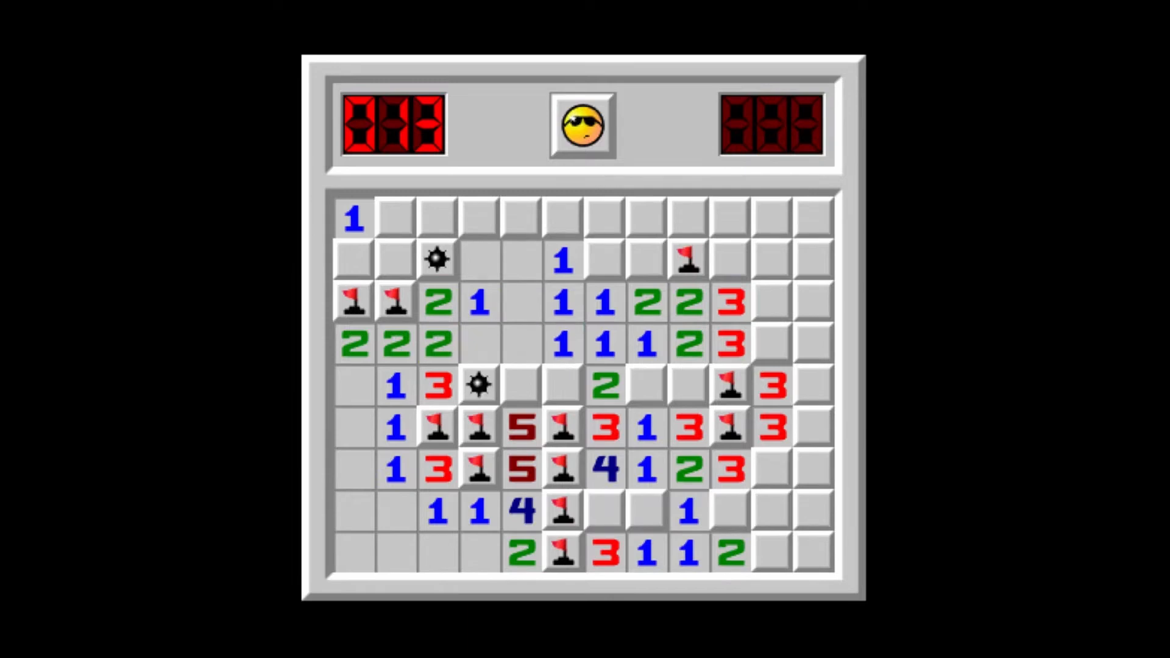
# - Click the small example board showing two uncovered mines to demonstrate the pattern
pyautogui.click(538, 385)
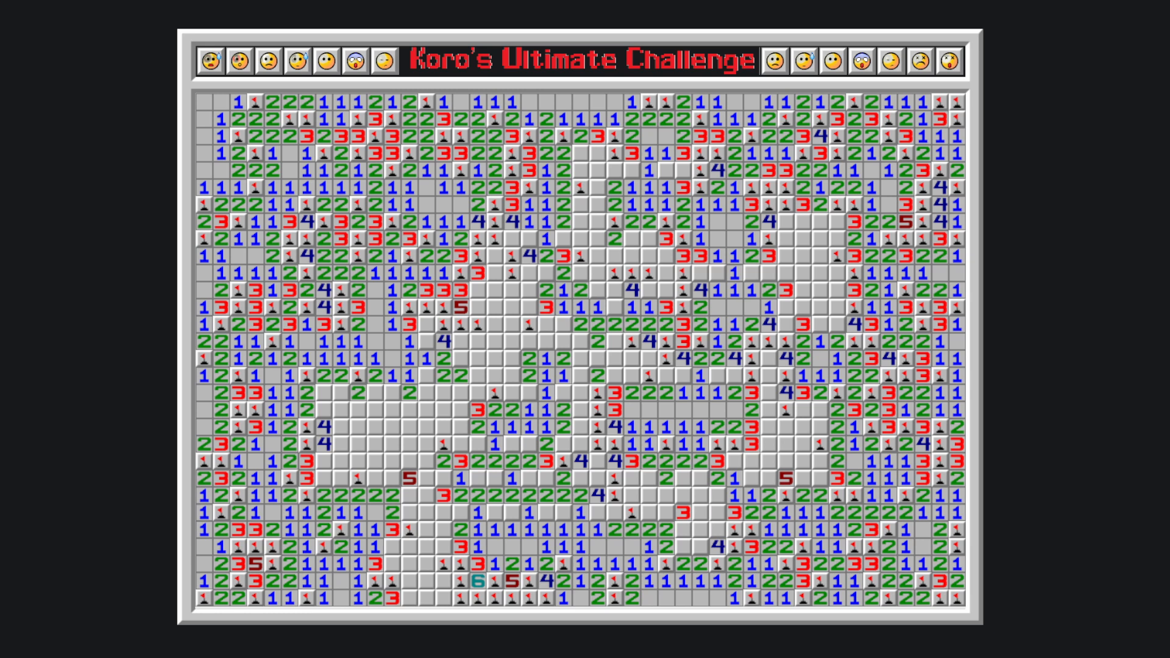
# - Mark three uncertain interior cells near the board centre as hypothesis candidates
pyautogui.rightClick(596, 461)
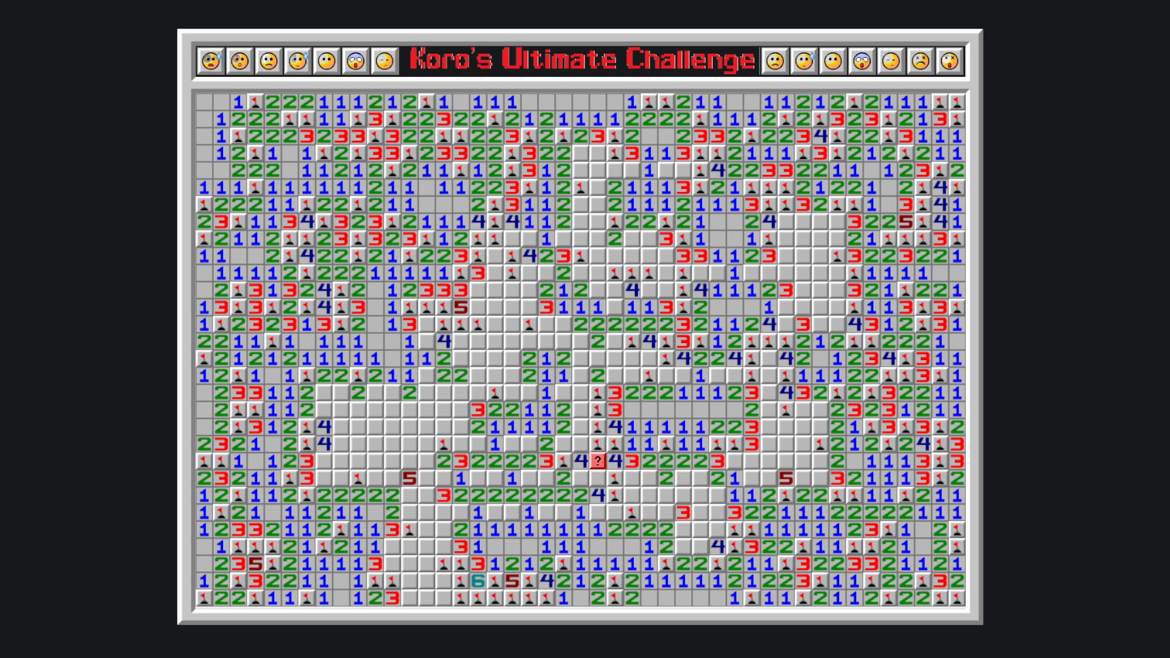
pyautogui.rightClick(460, 444)
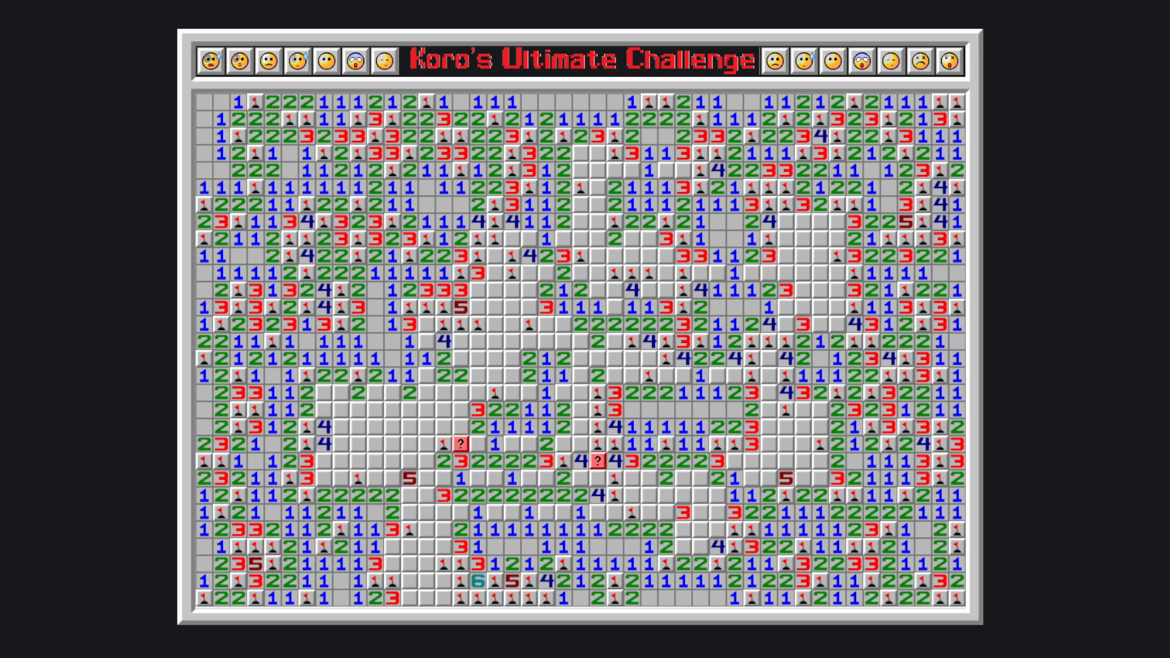
pyautogui.rightClick(751, 478)
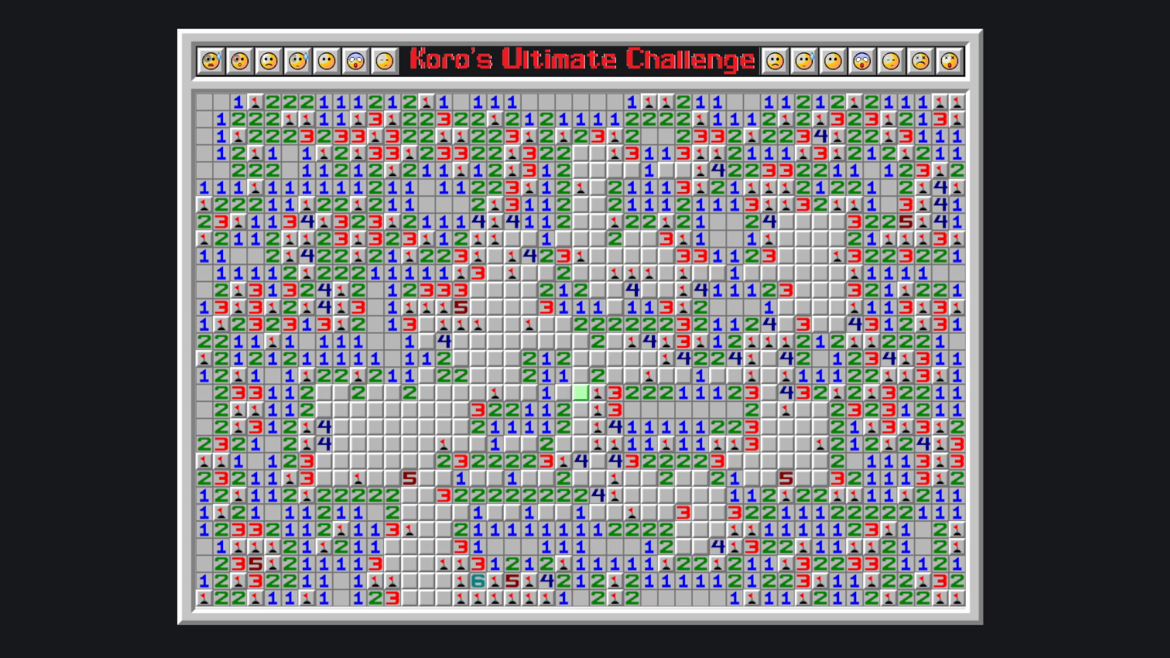
# - Place hypothetical mine markers on the centre cell and middle-left row cells
pyautogui.click(579, 393)
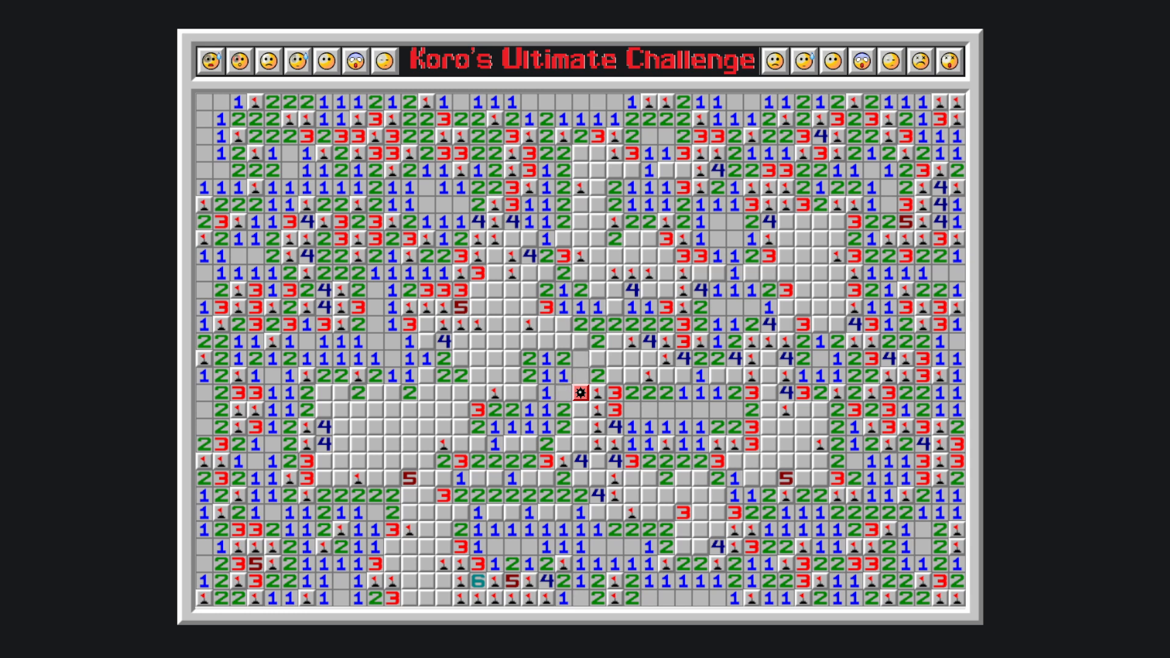
pyautogui.click(526, 395)
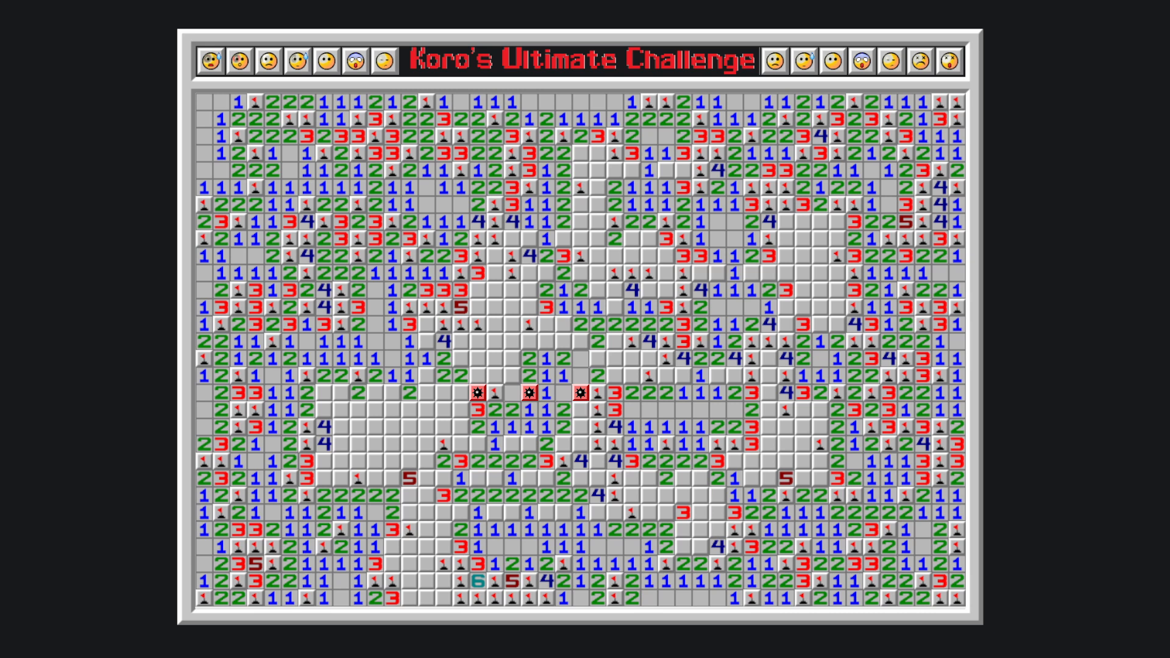
pyautogui.click(407, 377)
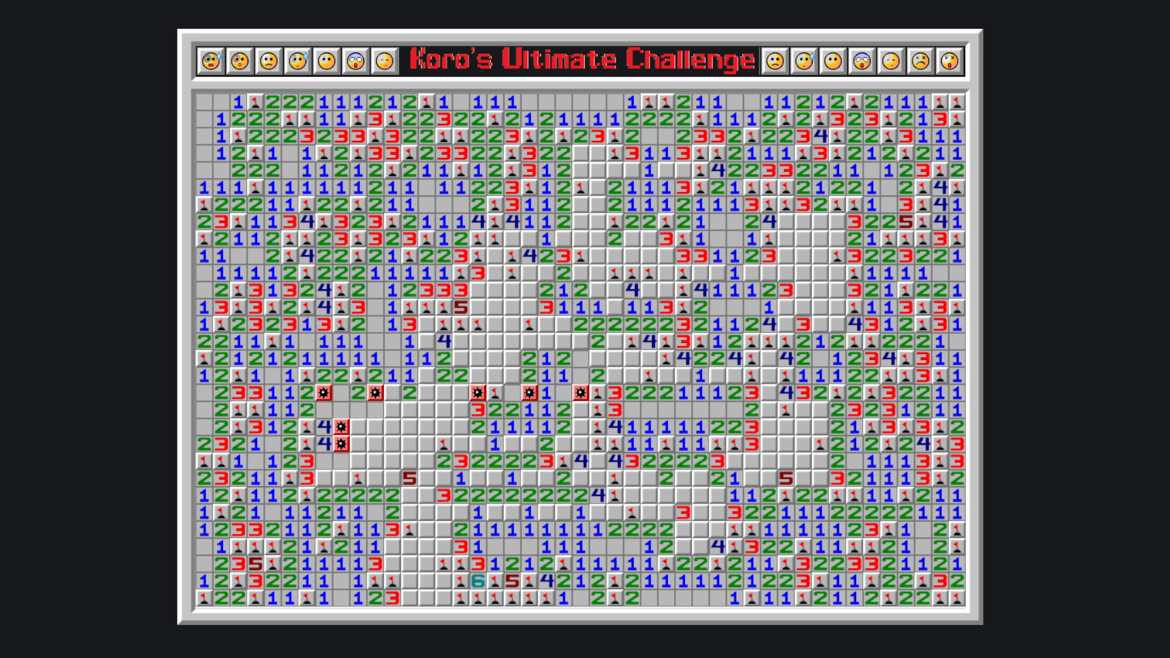
# - Extend hypothetical mine markers across the middle band around the dark 5s
pyautogui.click(325, 479)
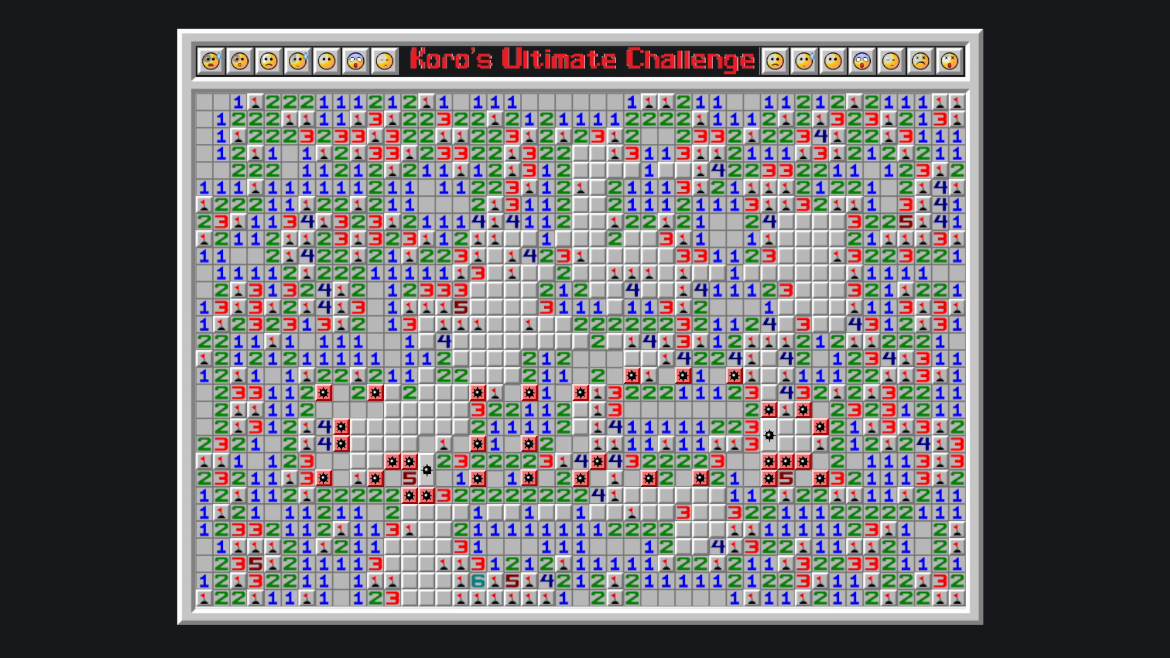
# - Clear all hypothetical mine markers from the board
pyautogui.click(560, 425)
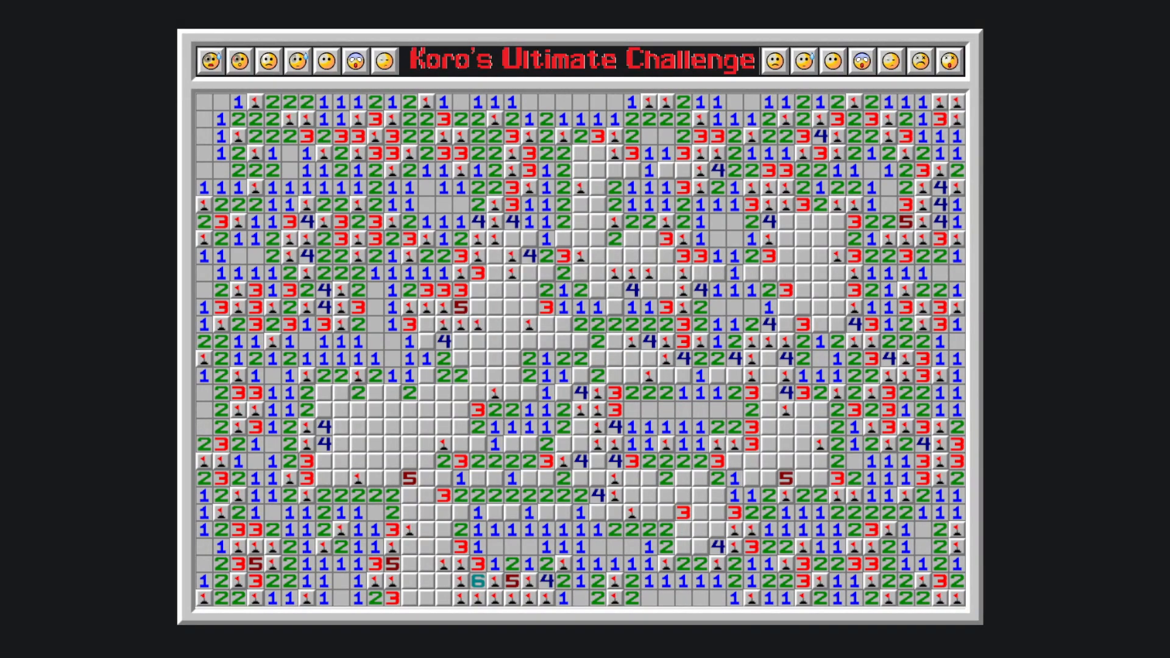
# - Mark the covered cell just above centre green for the next hypothesis test
pyautogui.click(615, 358)
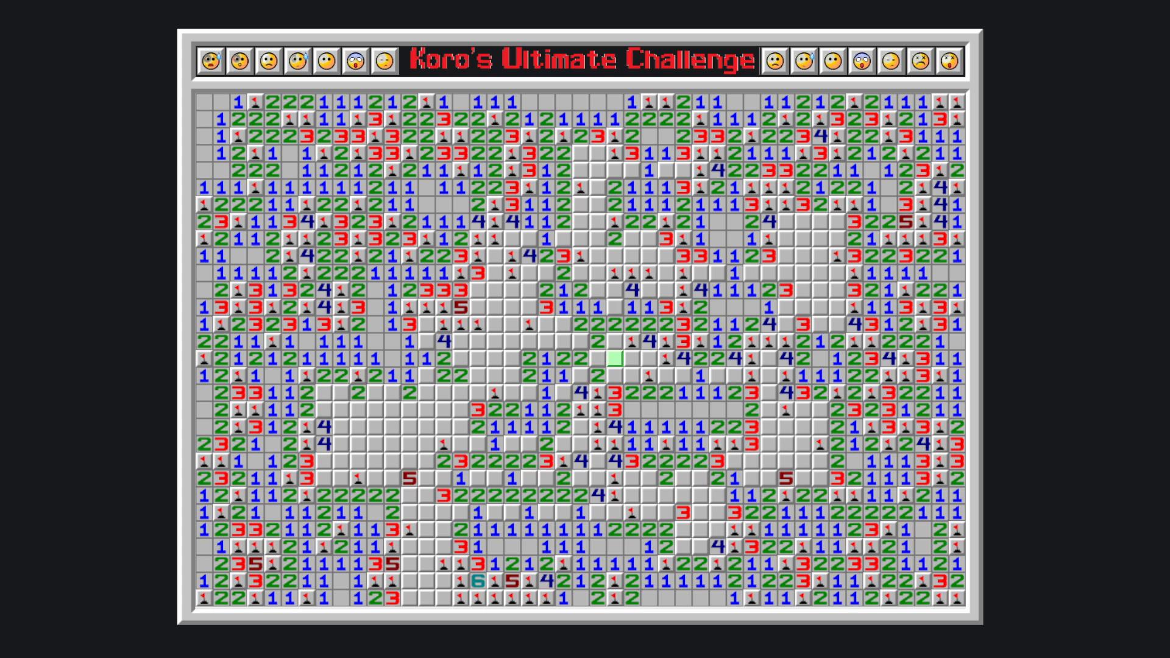
# - Scroll the pattern catalog down to the size-10 Fish, Locket, Focus and Cup patterns
pyautogui.scroll(-3)
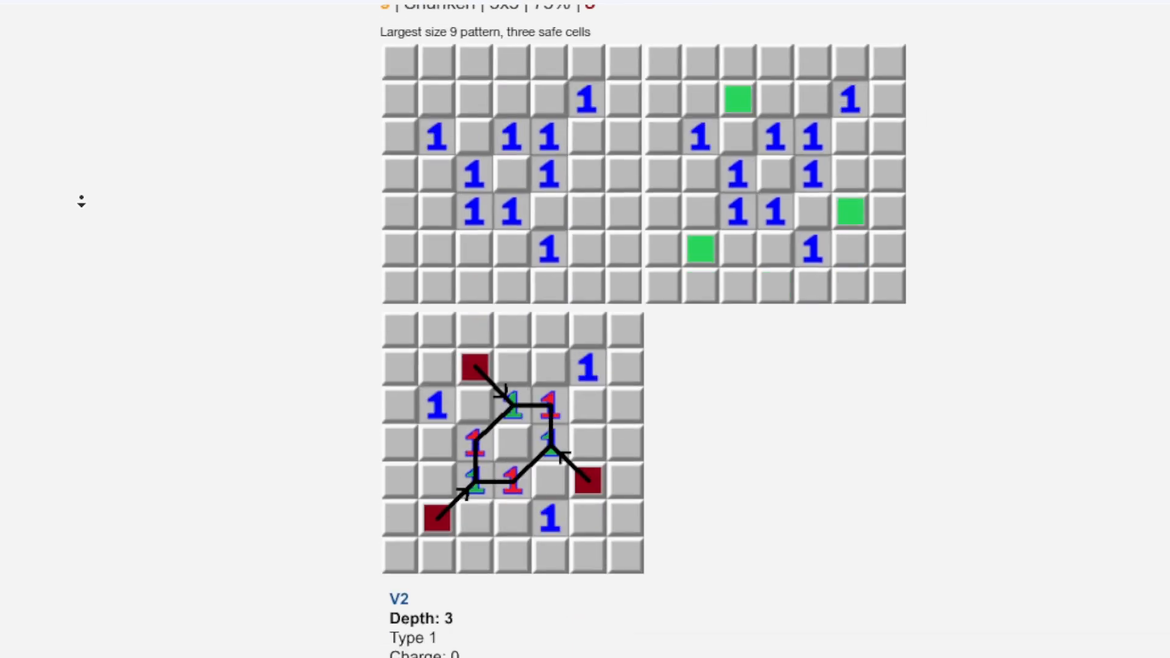
pyautogui.scroll(-3)
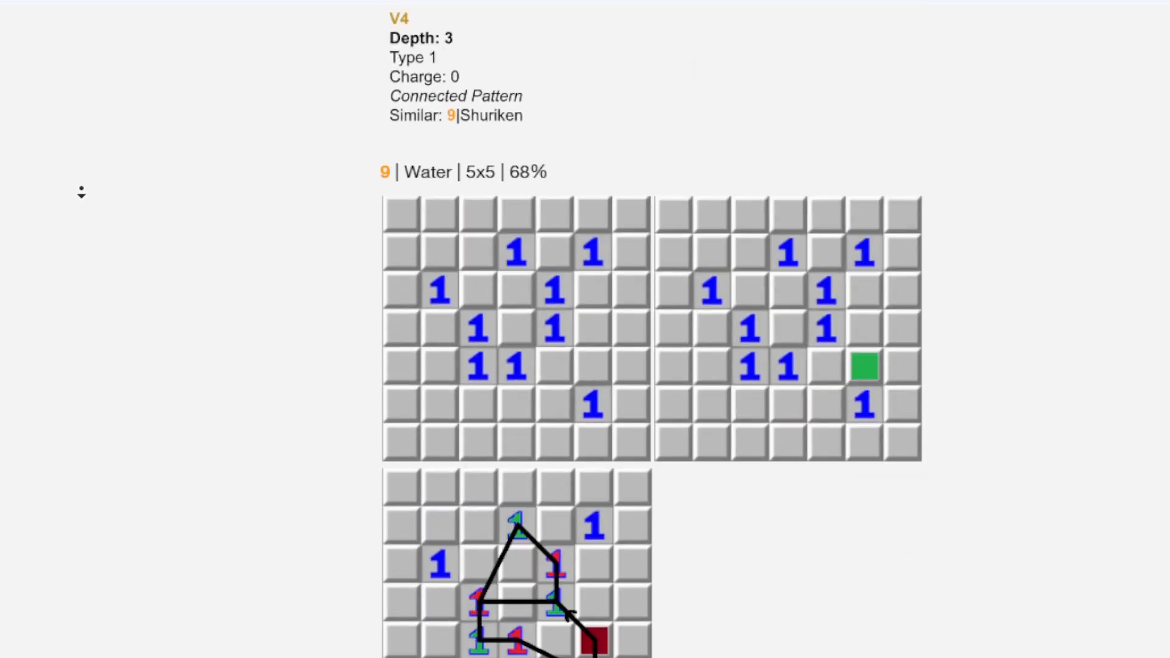
pyautogui.scroll(-3)
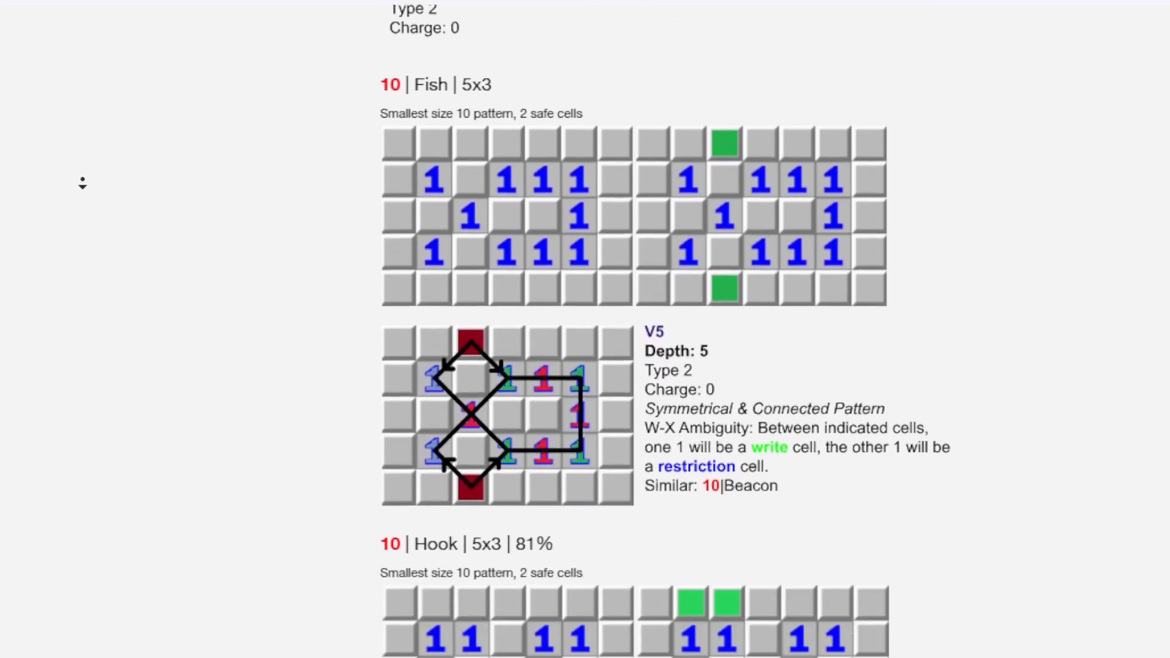
pyautogui.scroll(-3)
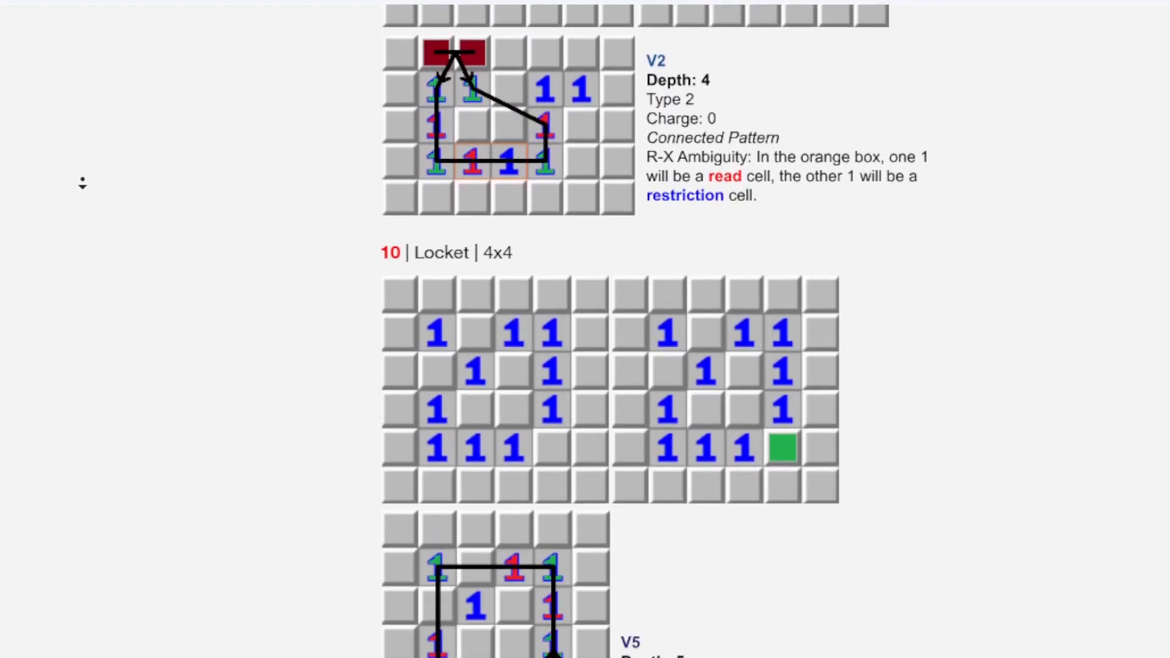
pyautogui.scroll(-3)
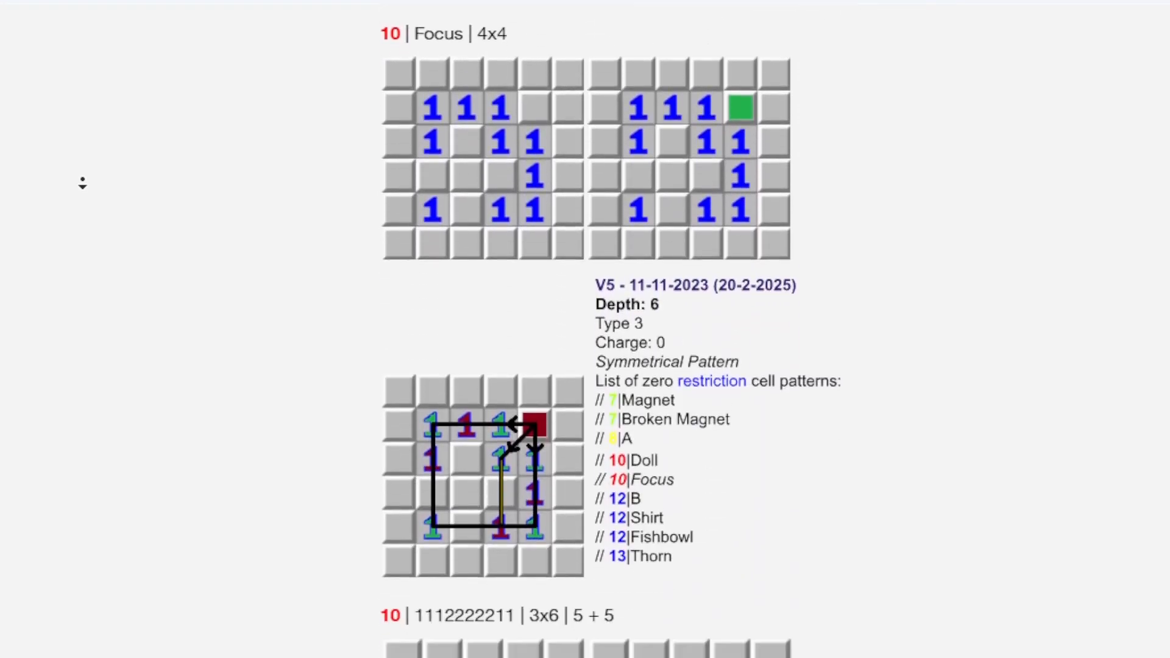
pyautogui.scroll(-3)
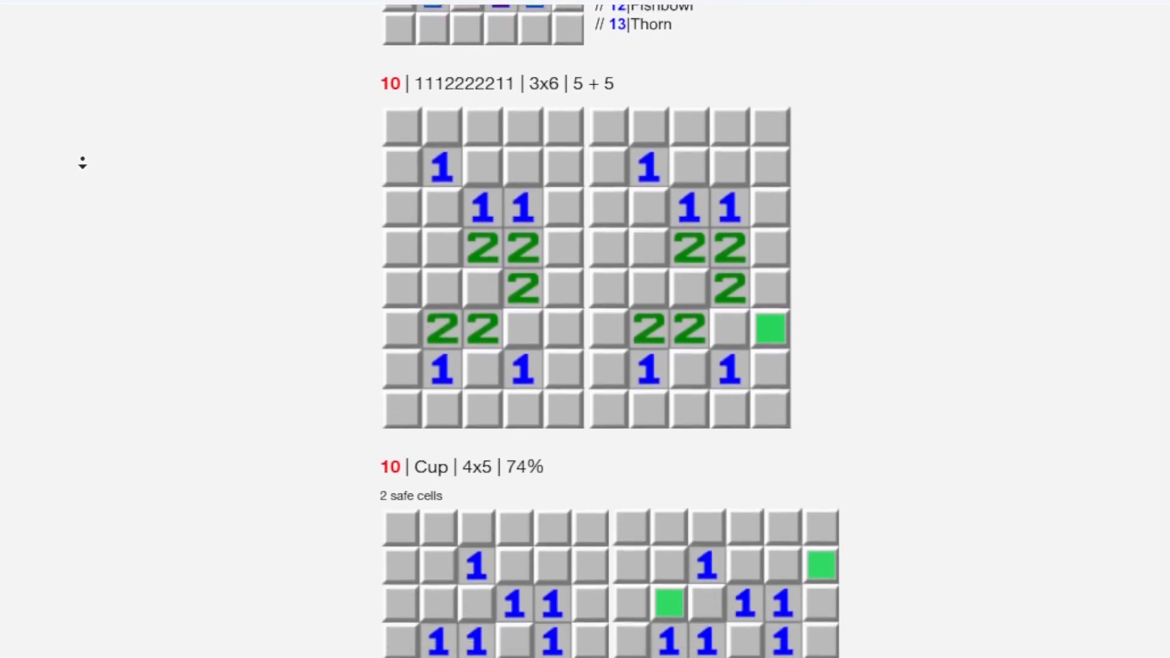
pyautogui.scroll(-3)
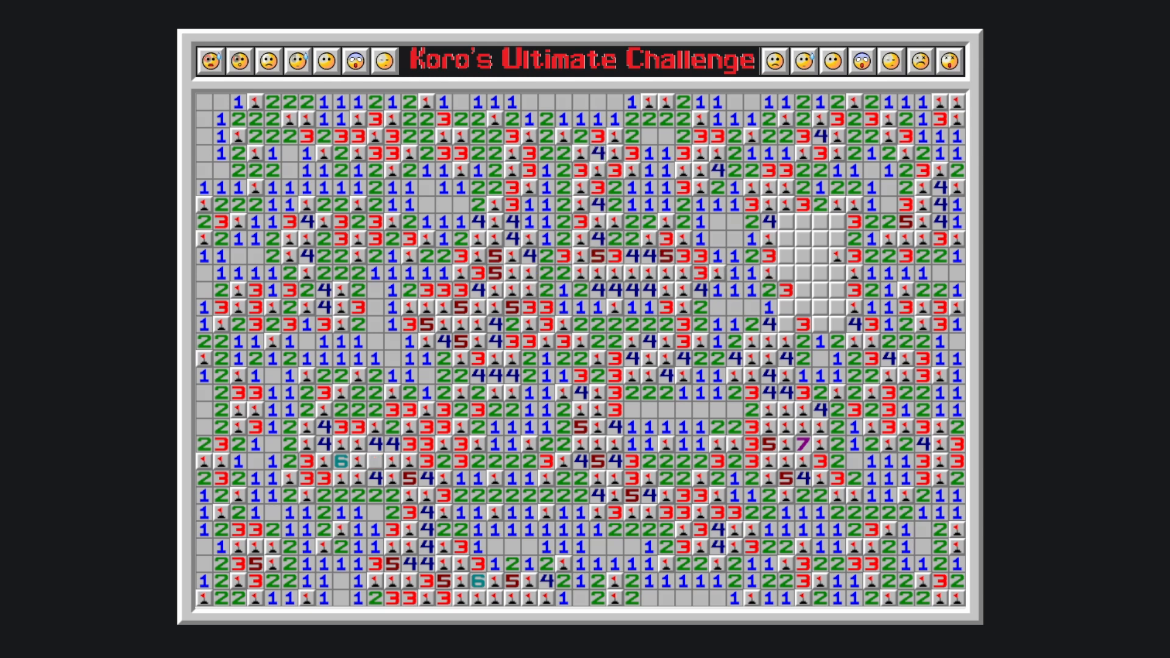
# - Mark one cell in the upper-right unopened pocket as a question-mark hypothetical mine
pyautogui.click(835, 289)
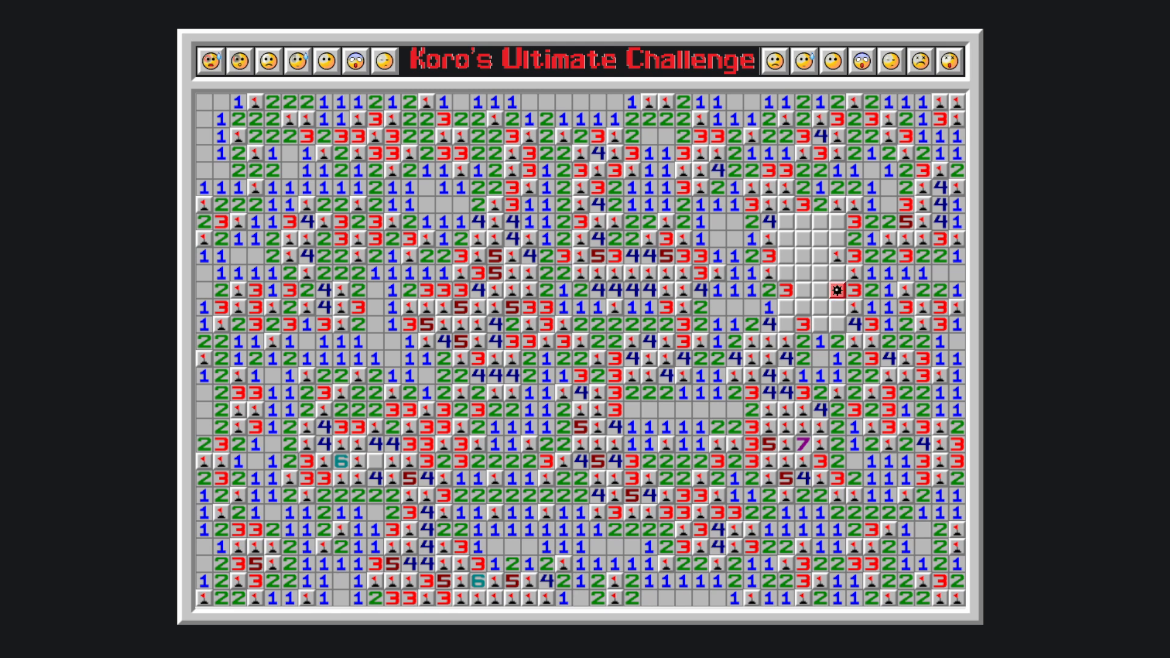